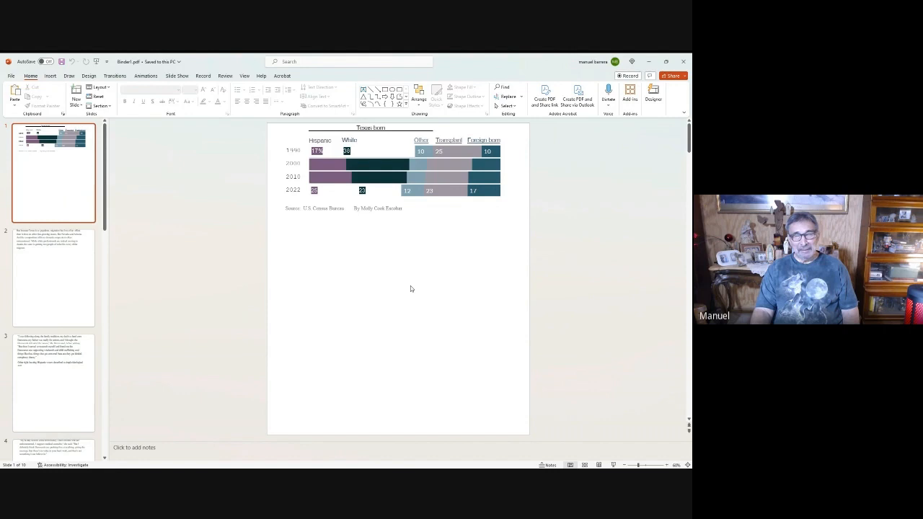
{"action": "mouse_move", "coordinate": [418, 287]}
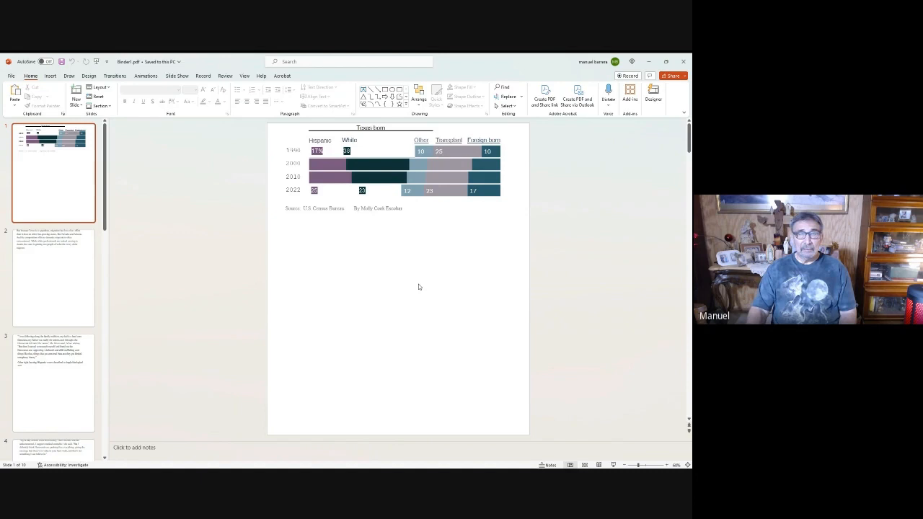
- Display the second slide with the quoted passage on migration into Texas
{"action": "left_click", "coordinate": [53, 277]}
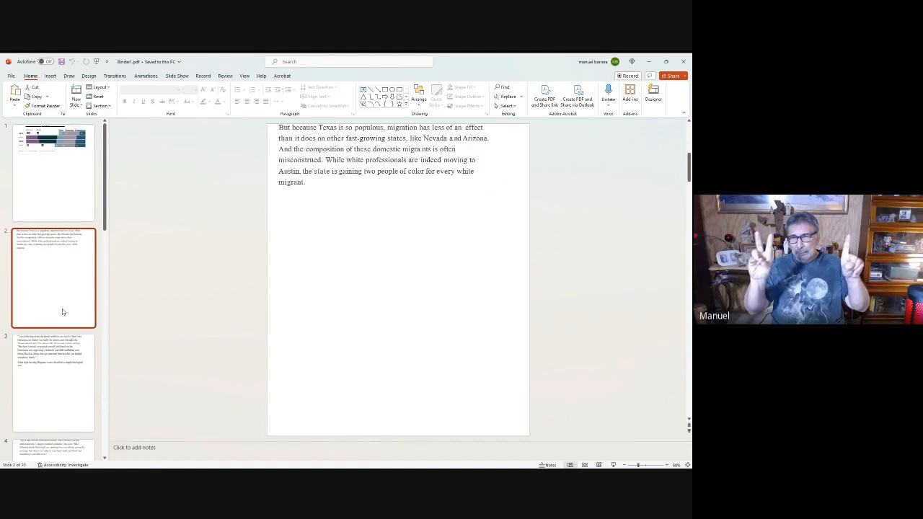
- Display the slide quoting the voter whose father was a hard-core Democrat
{"action": "left_click", "coordinate": [54, 383]}
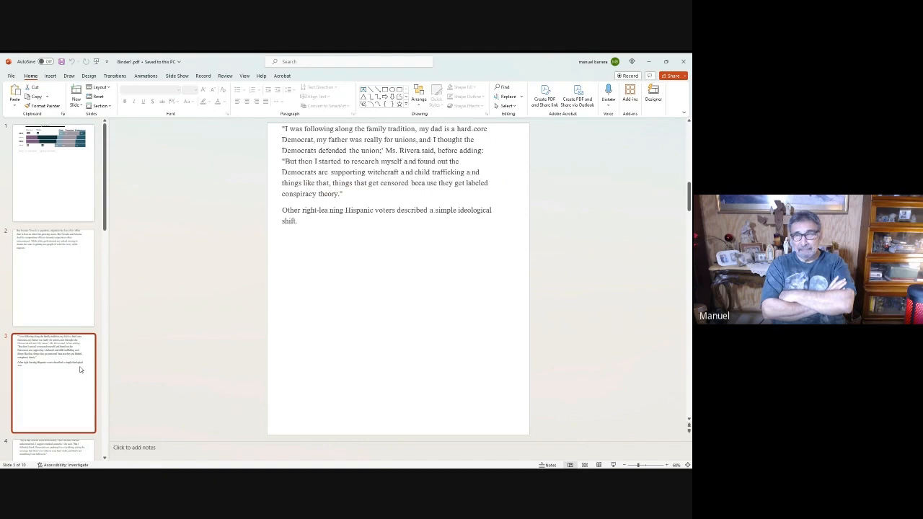
{"action": "left_click", "coordinate": [53, 315]}
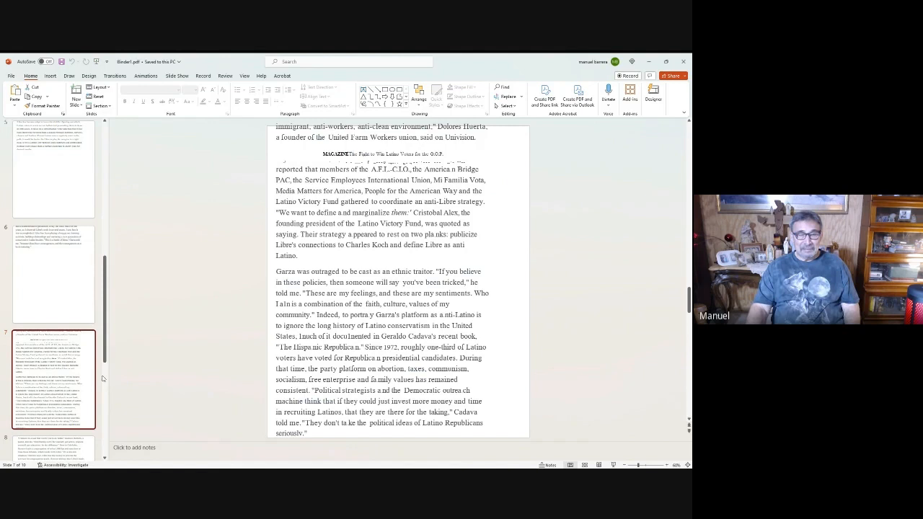
- Scroll down the thumbnail pane toward the Latino Victory Fund and Garza passage
{"action": "scroll", "scroll_direction": "down", "scroll_amount": 3}
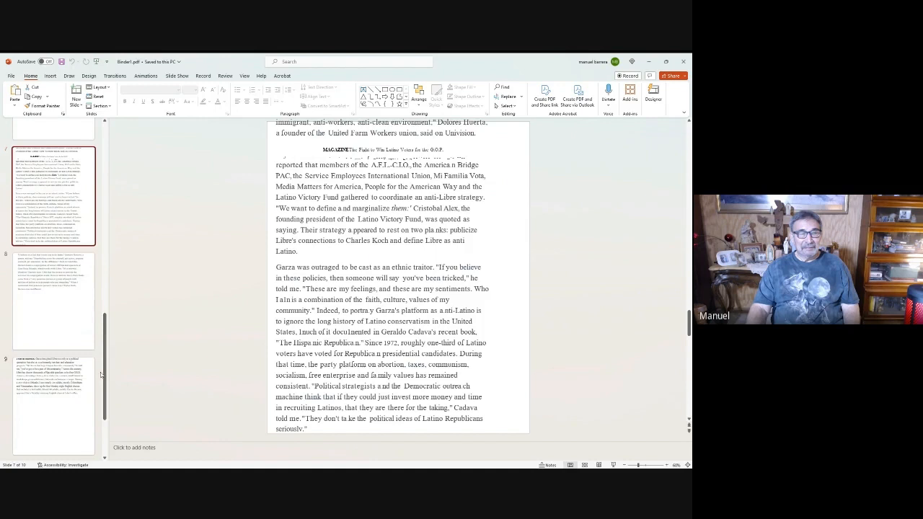
- Advance through slides to the passage on Libre's G.E.D., citizenship and English classes
{"action": "left_click", "coordinate": [54, 301]}
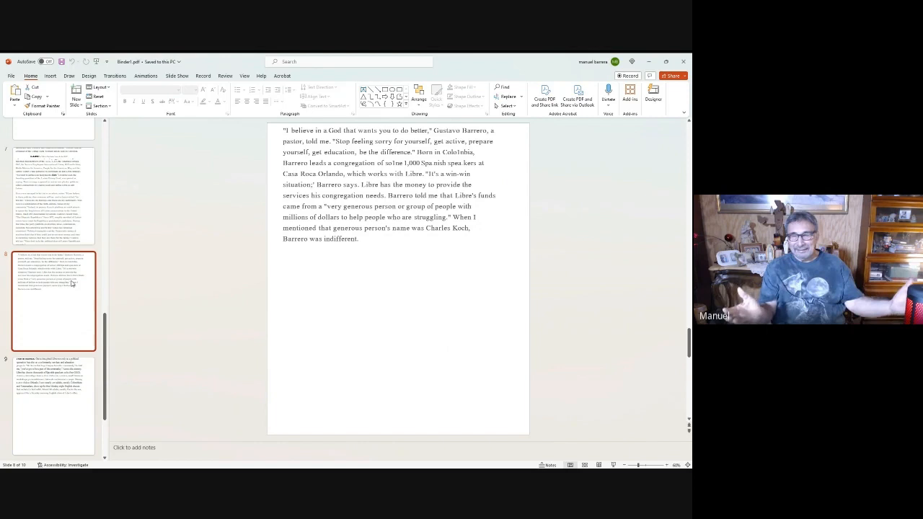
{"action": "left_click", "coordinate": [52, 407]}
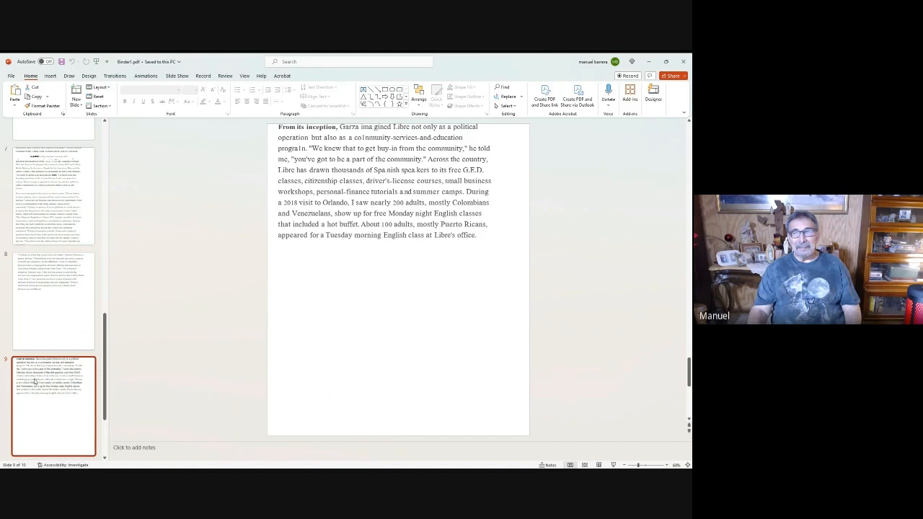